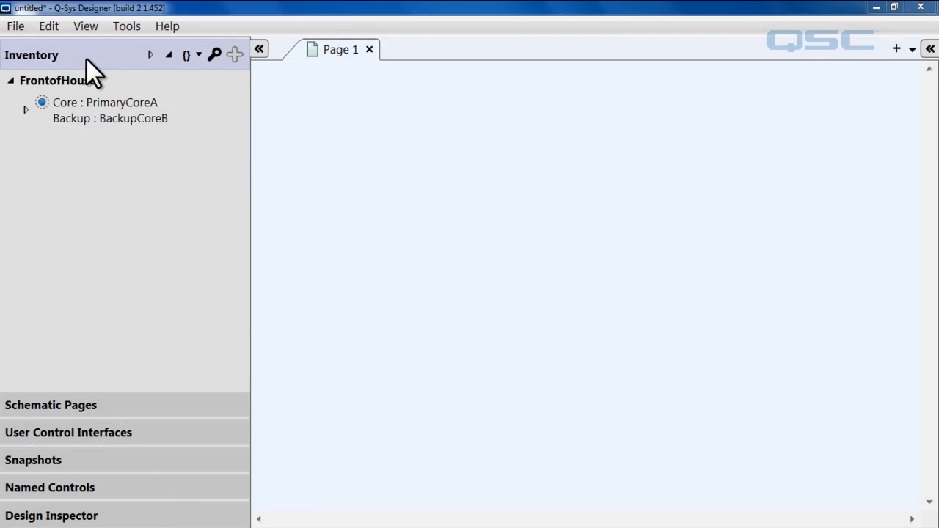
Add an I/O Frame (IOFrame-1) to the Inventory from the Peripherals list
left_click(234, 55)
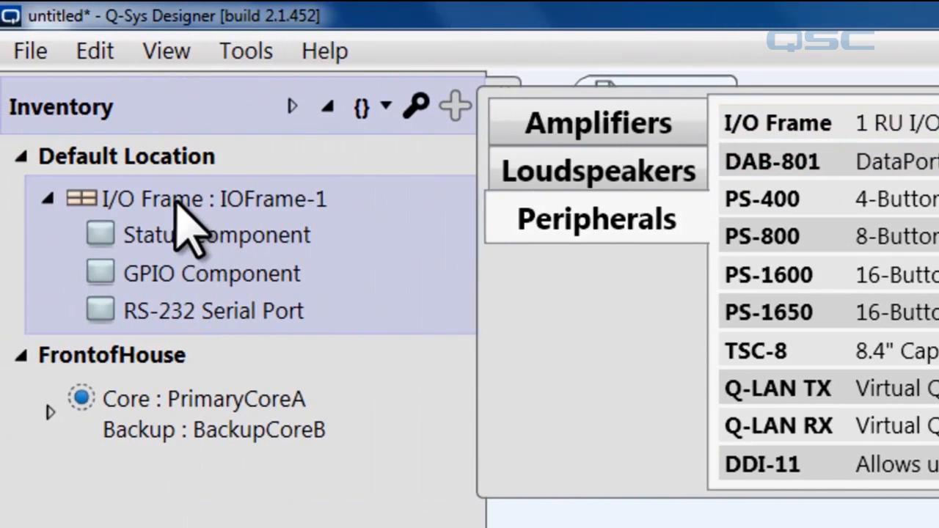
Fit IOFrame-1 with Mic/Line In High Performance in Slot A and DataPort Out in Slot B
left_click(922, 94)
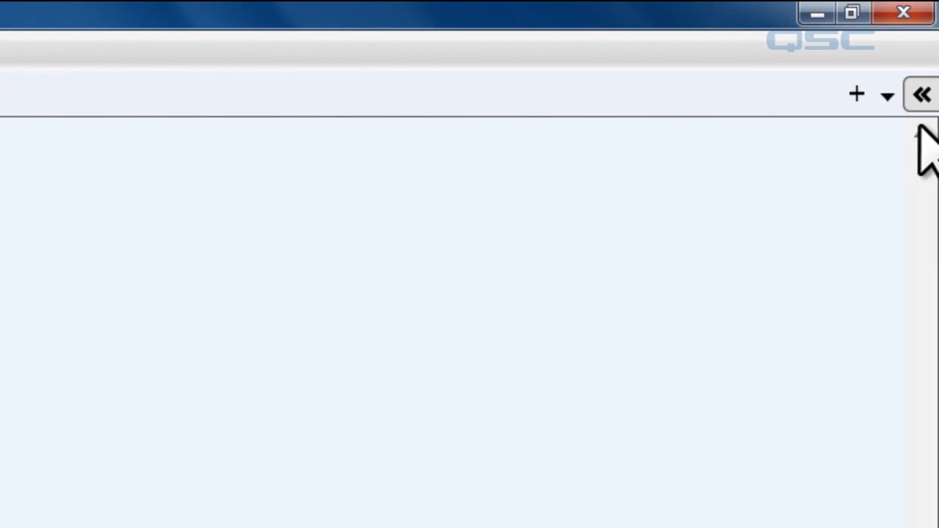
left_click(922, 94)
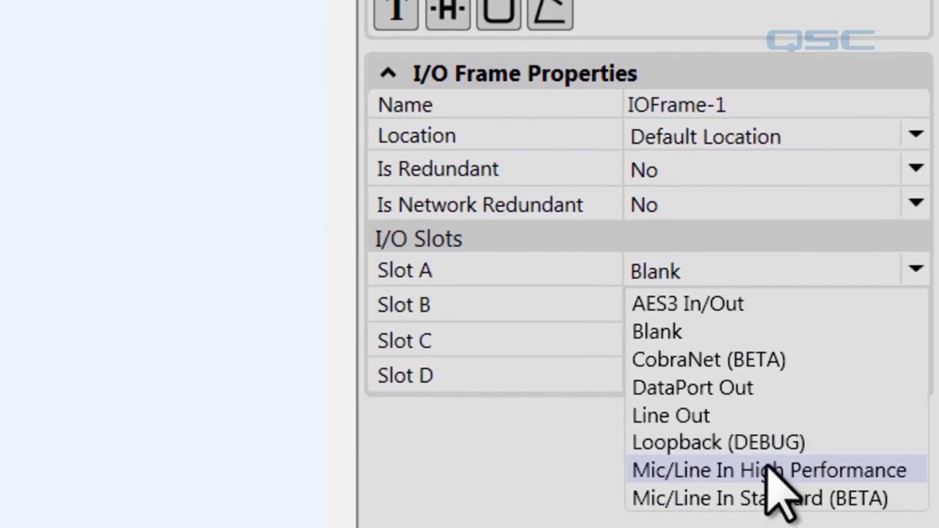
left_click(768, 470)
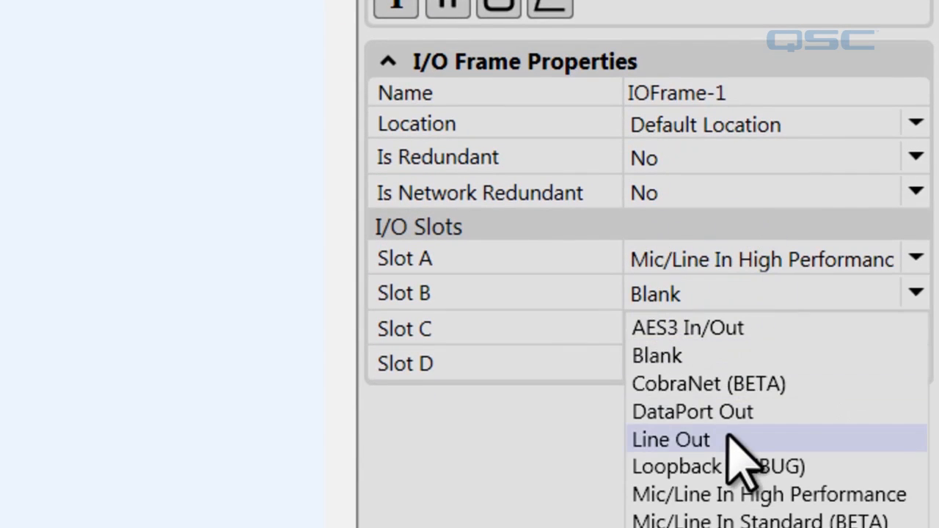
left_click(692, 412)
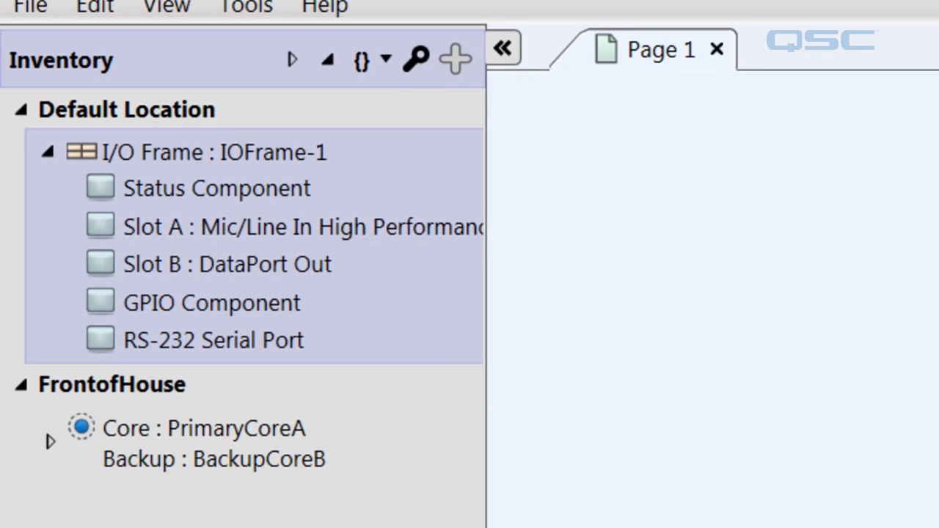